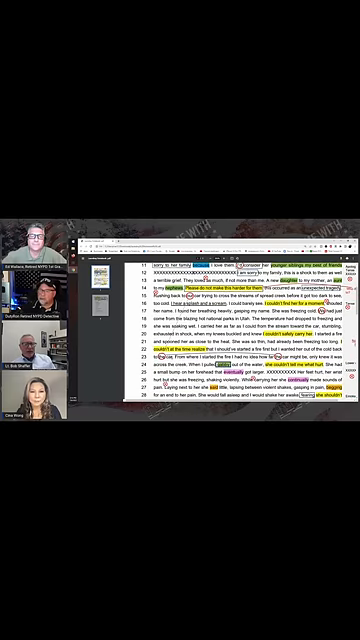
{"action": "scroll", "scroll_direction": "down", "scroll_amount": 3}
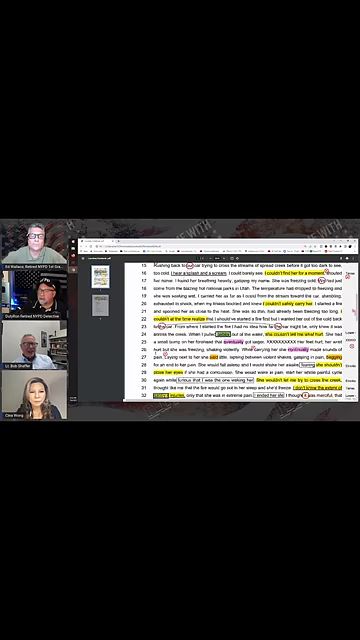